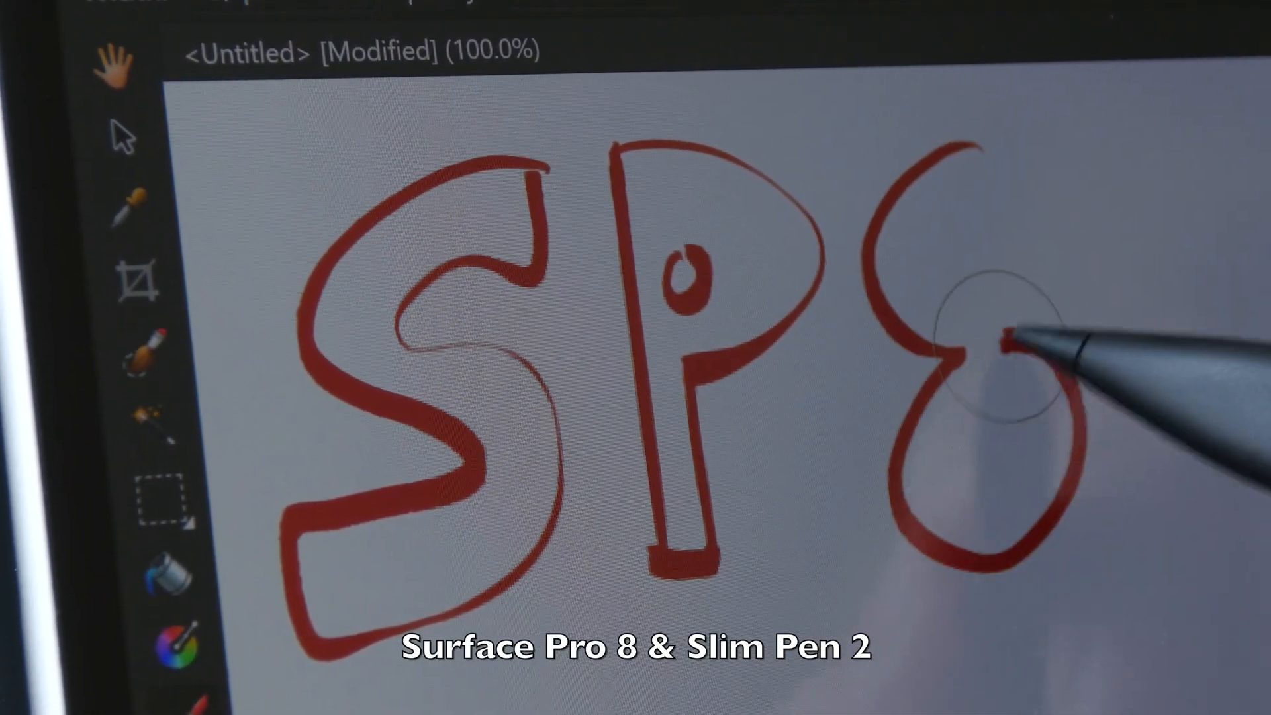
Step: Close the outline of the 8 in the red SP8 lettering and zoom in twice on the stroke edges
drag(1005, 348, 965, 146)
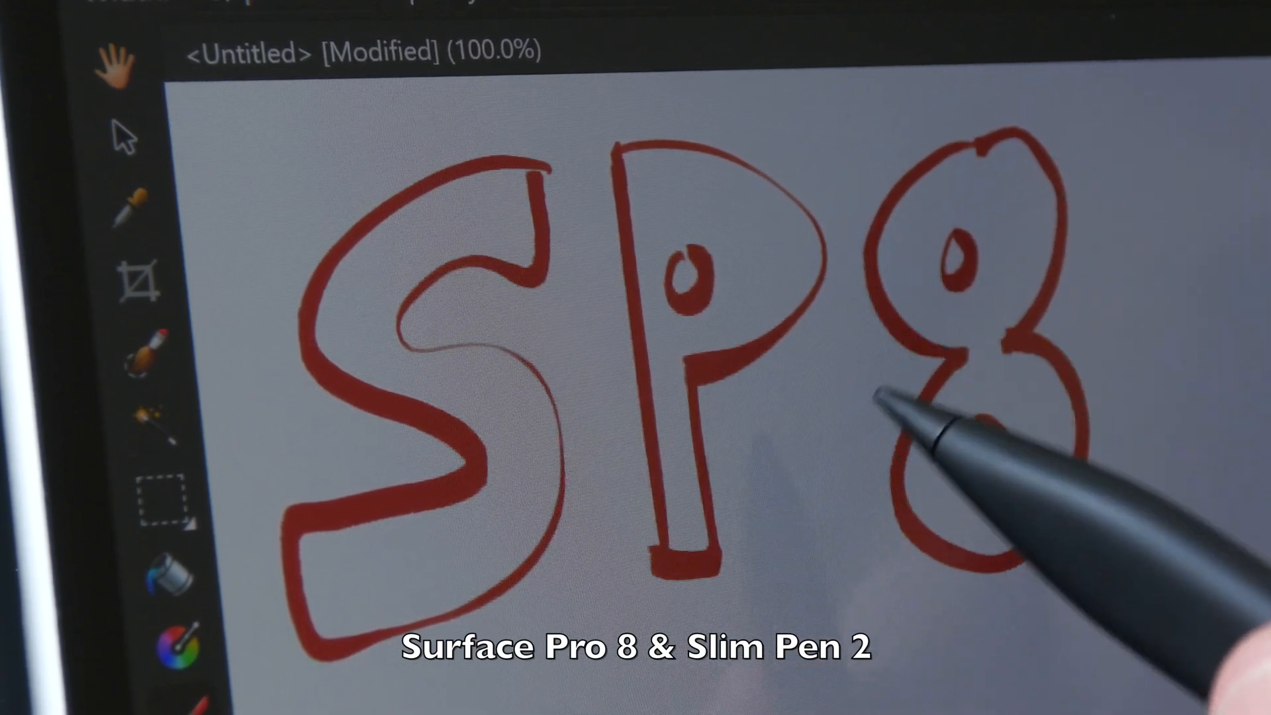
click(839, 292)
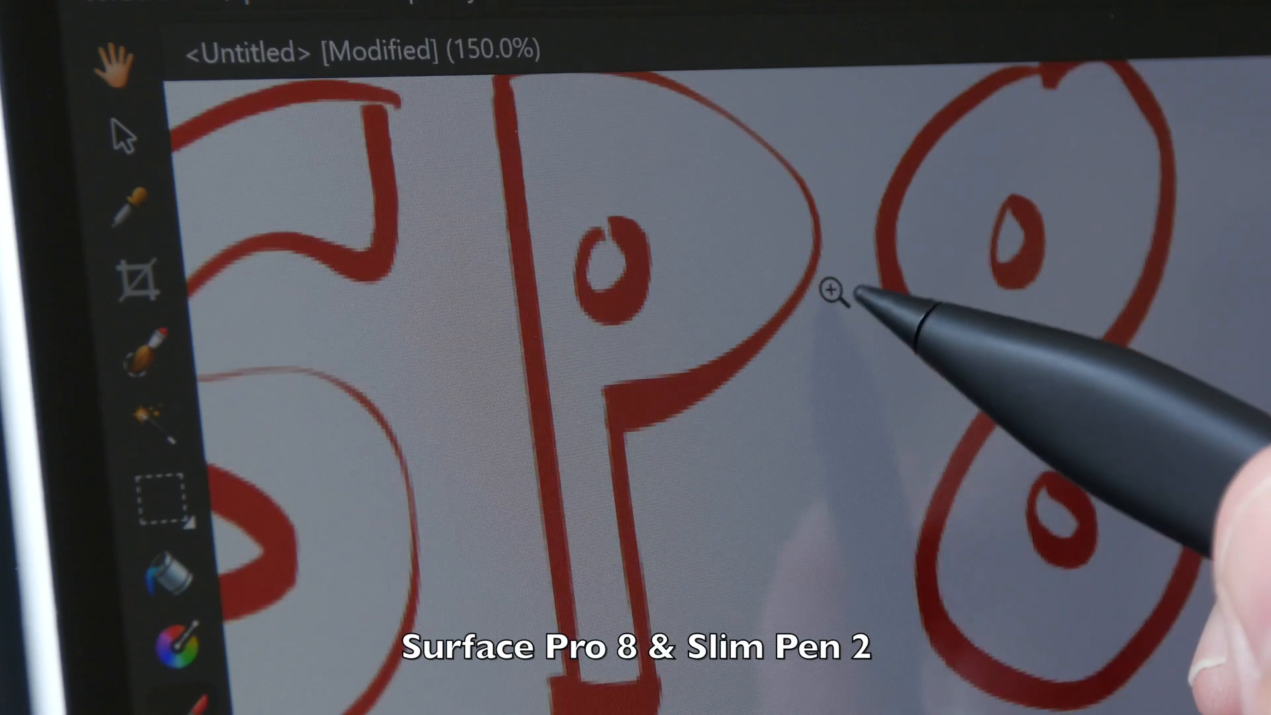
click(831, 291)
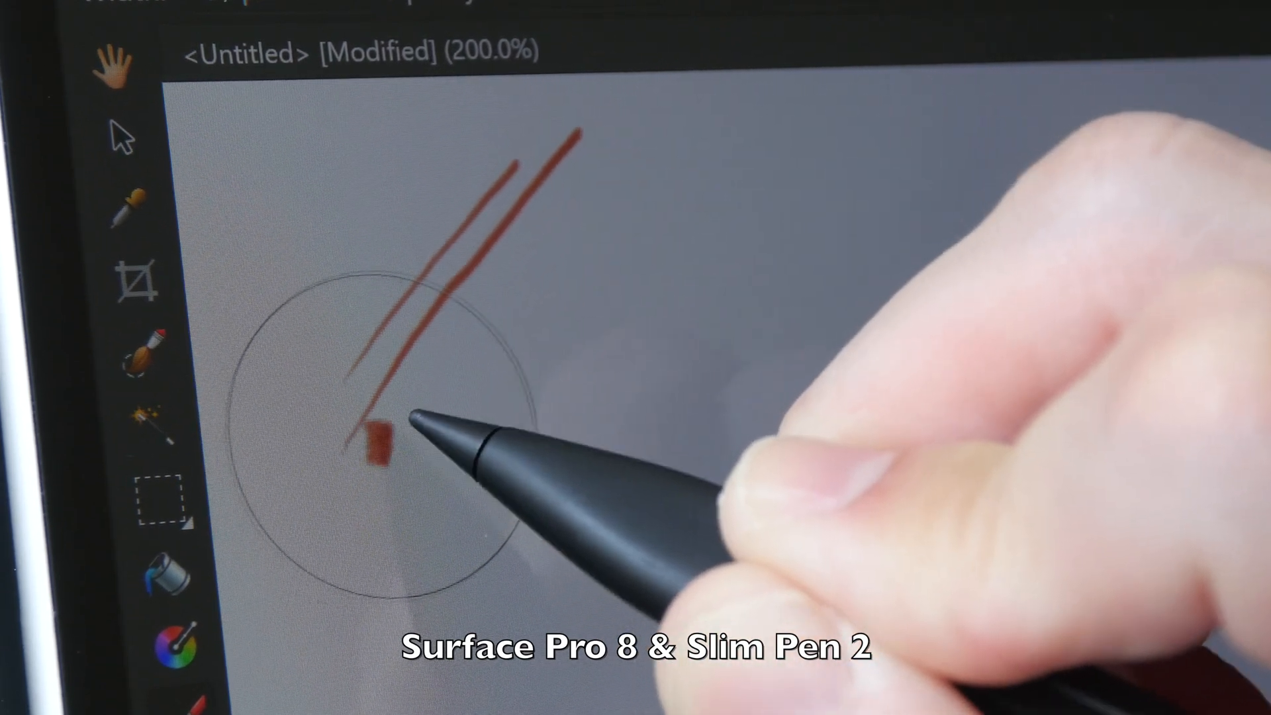
Step: Paint three parallel diagonal red pressure strokes, thin, thicker, then more alongside
drag(381, 438, 454, 317)
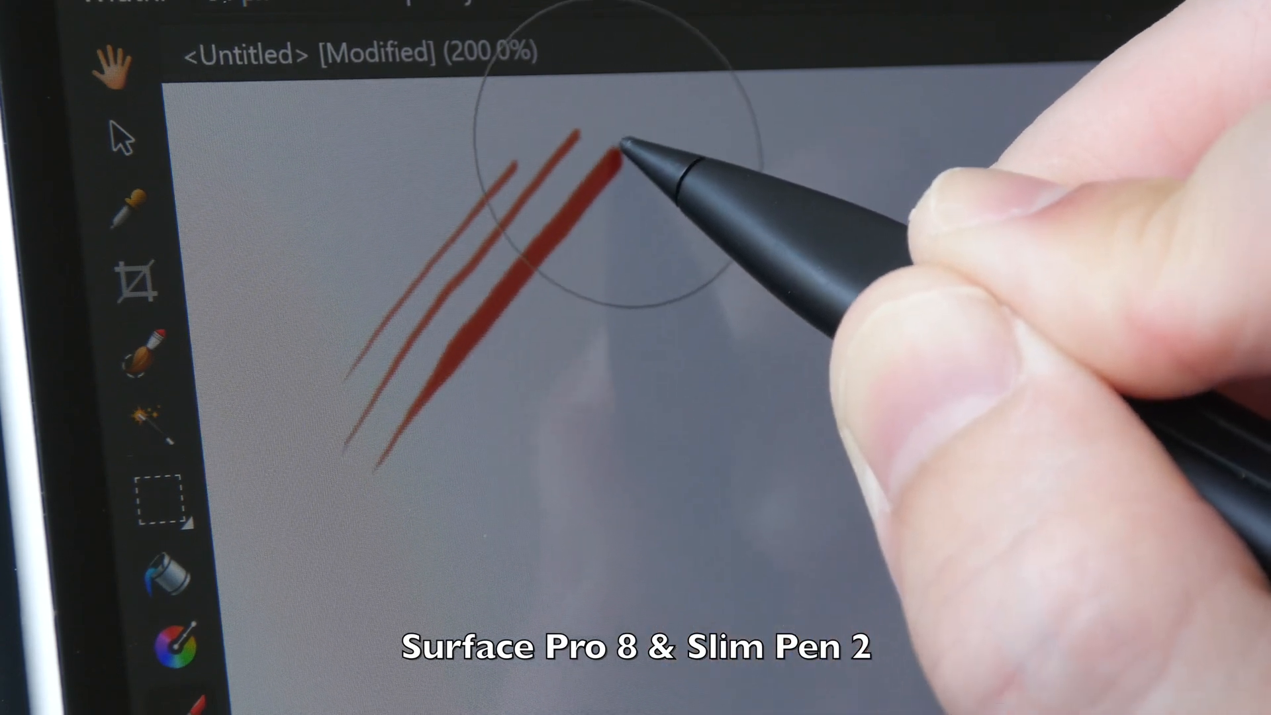
drag(620, 150, 425, 466)
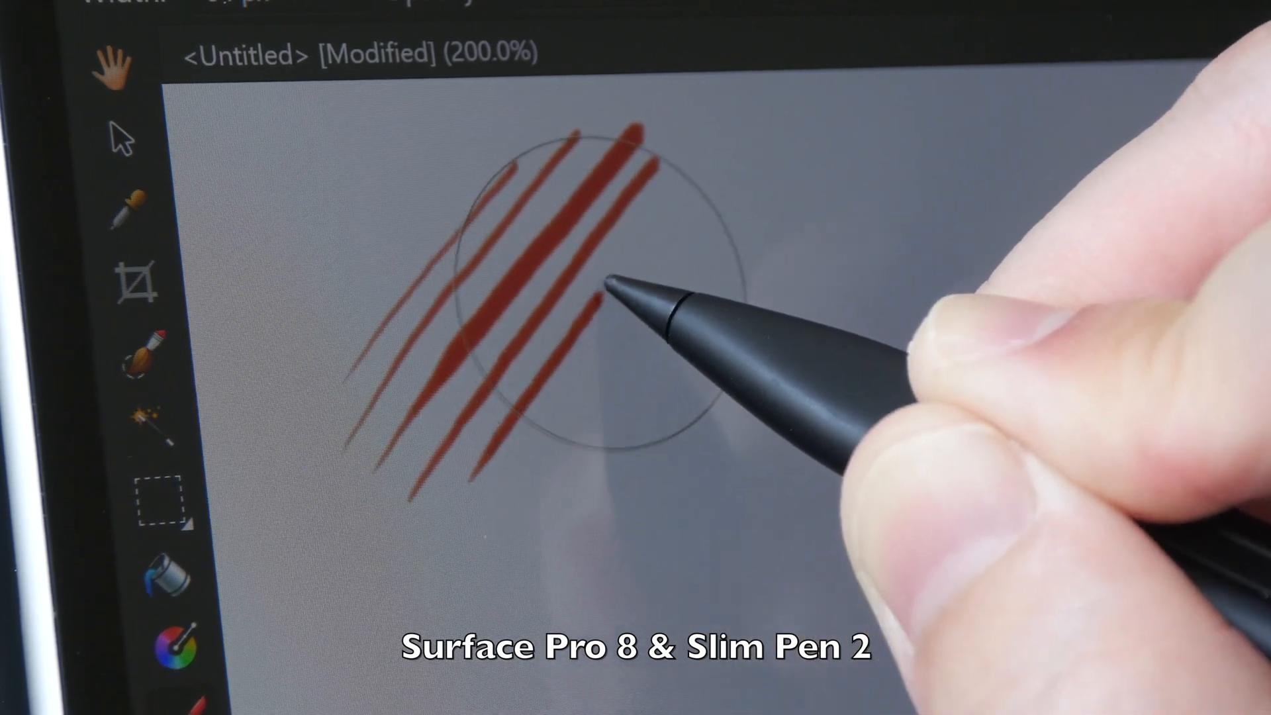
drag(616, 291, 706, 171)
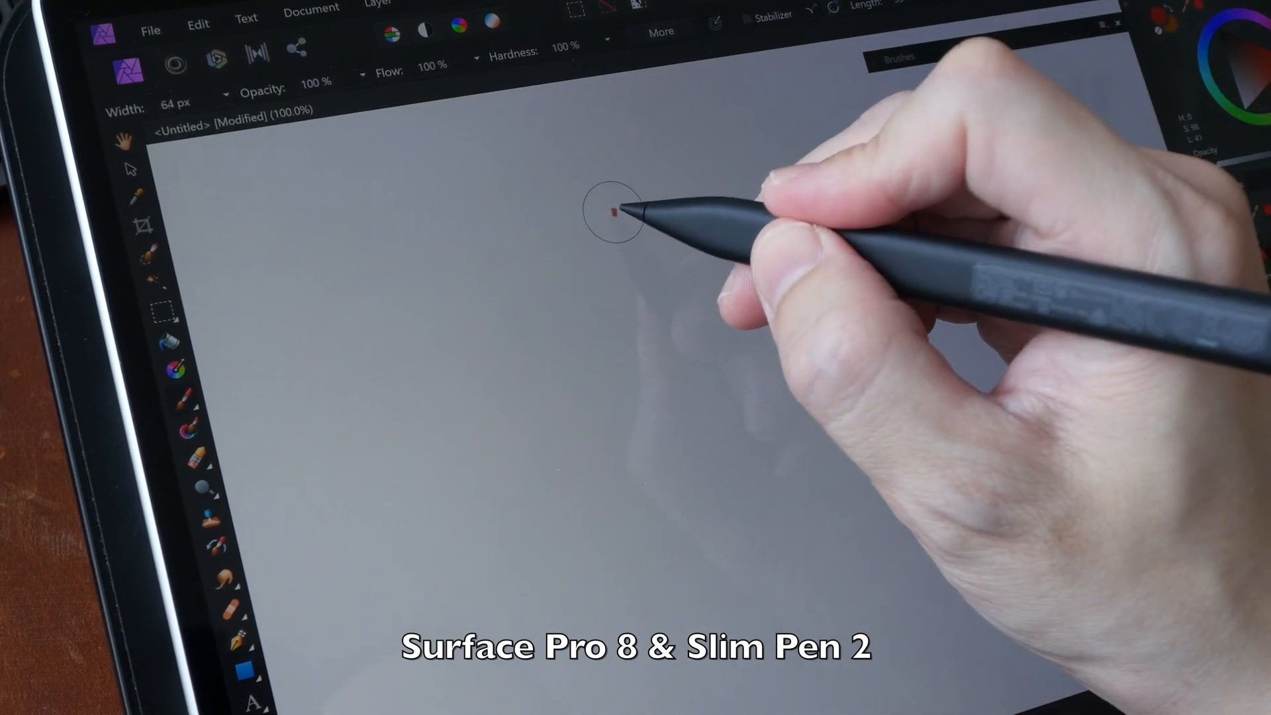
Step: Sketch the brow, side of the face and first eye in red near the canvas centre
drag(619, 206, 628, 304)
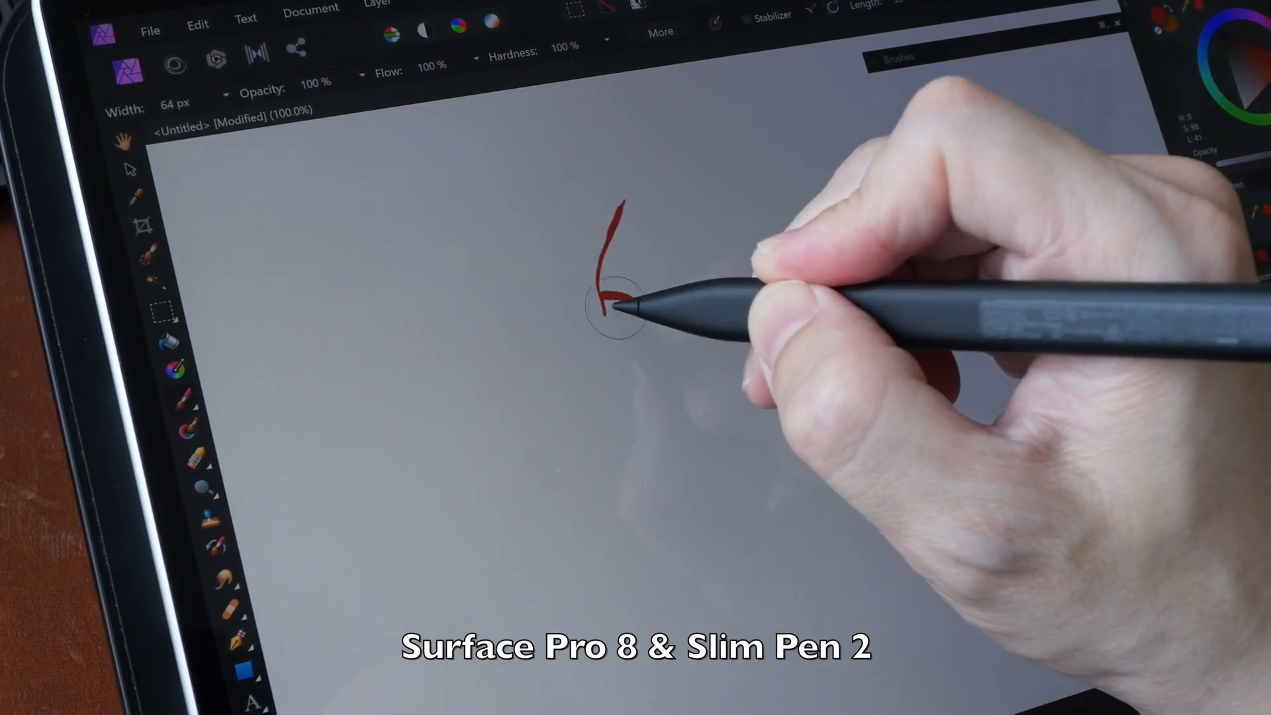
drag(616, 300, 649, 340)
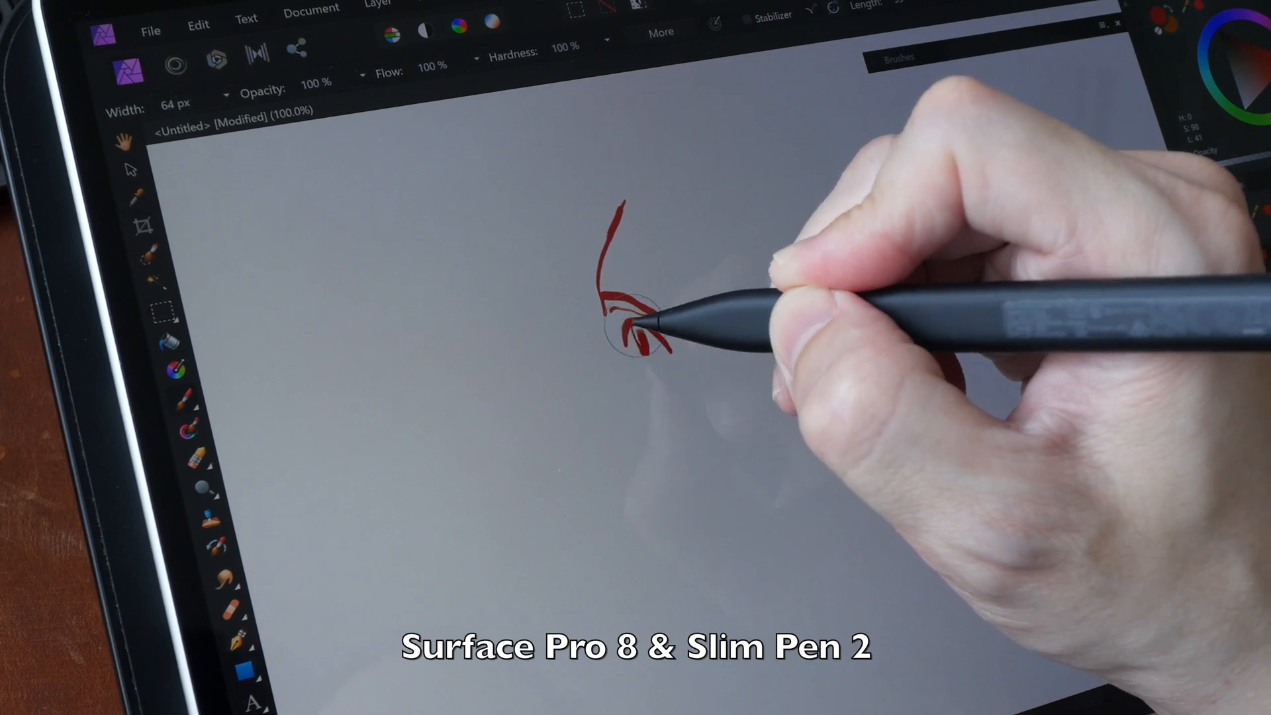
drag(641, 332, 641, 438)
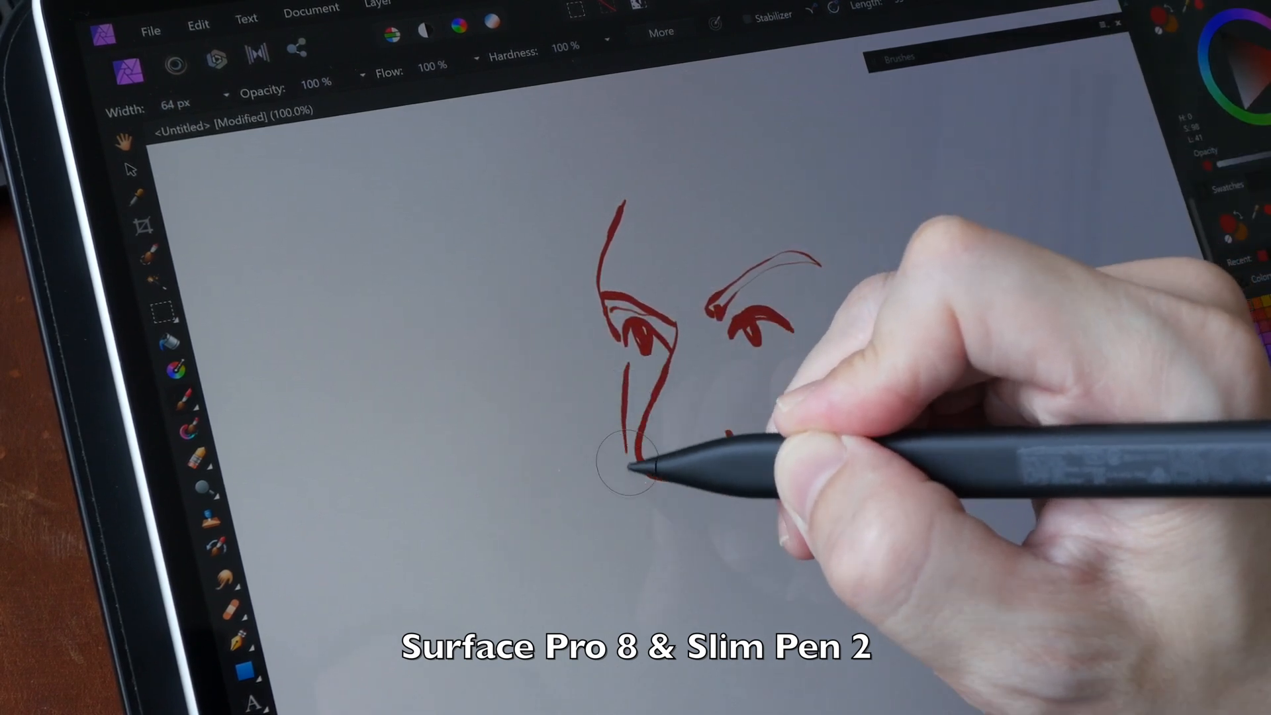
Step: Add the nose bridge, nose tip, jawline and lips below the eye
drag(641, 462, 729, 616)
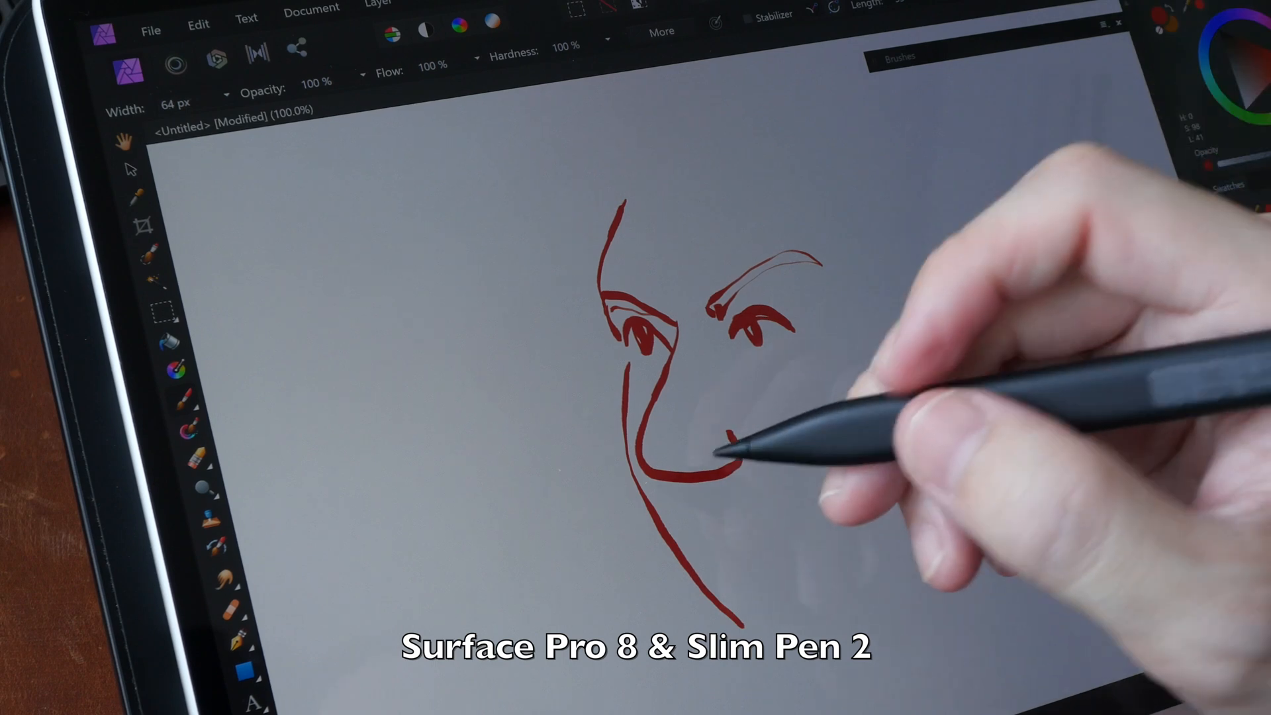
drag(729, 435, 689, 511)
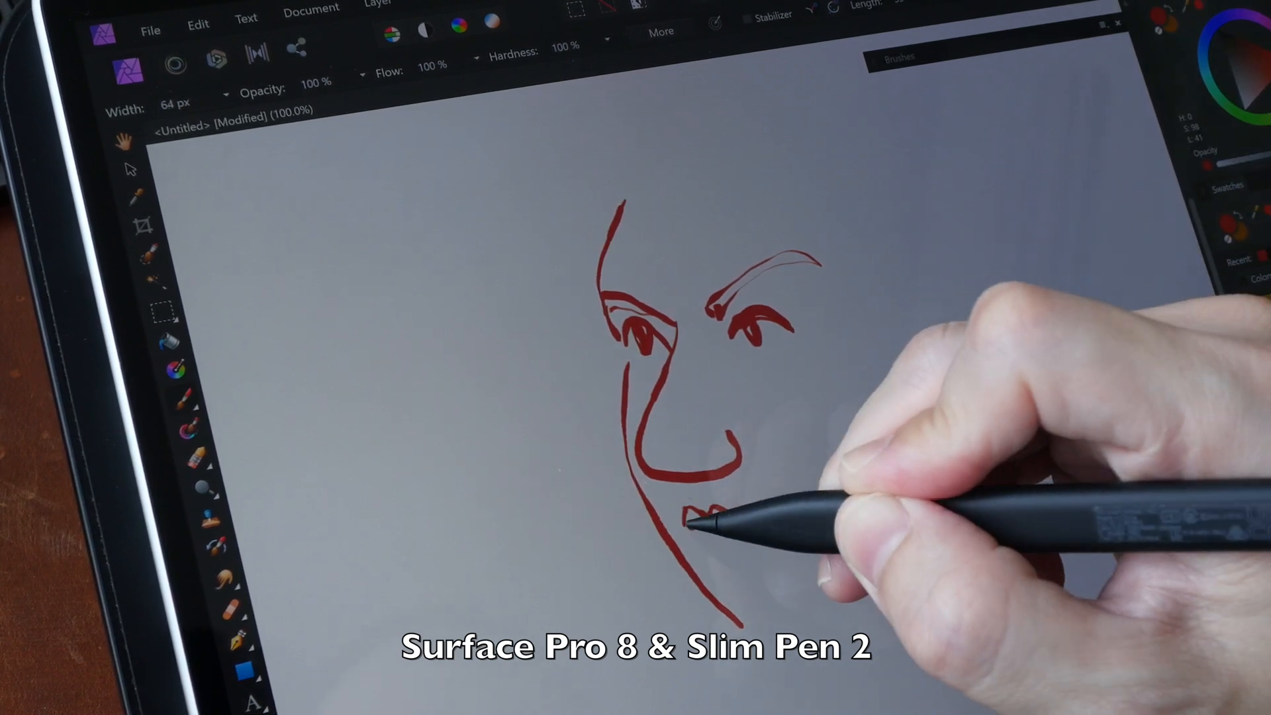
drag(698, 511, 729, 527)
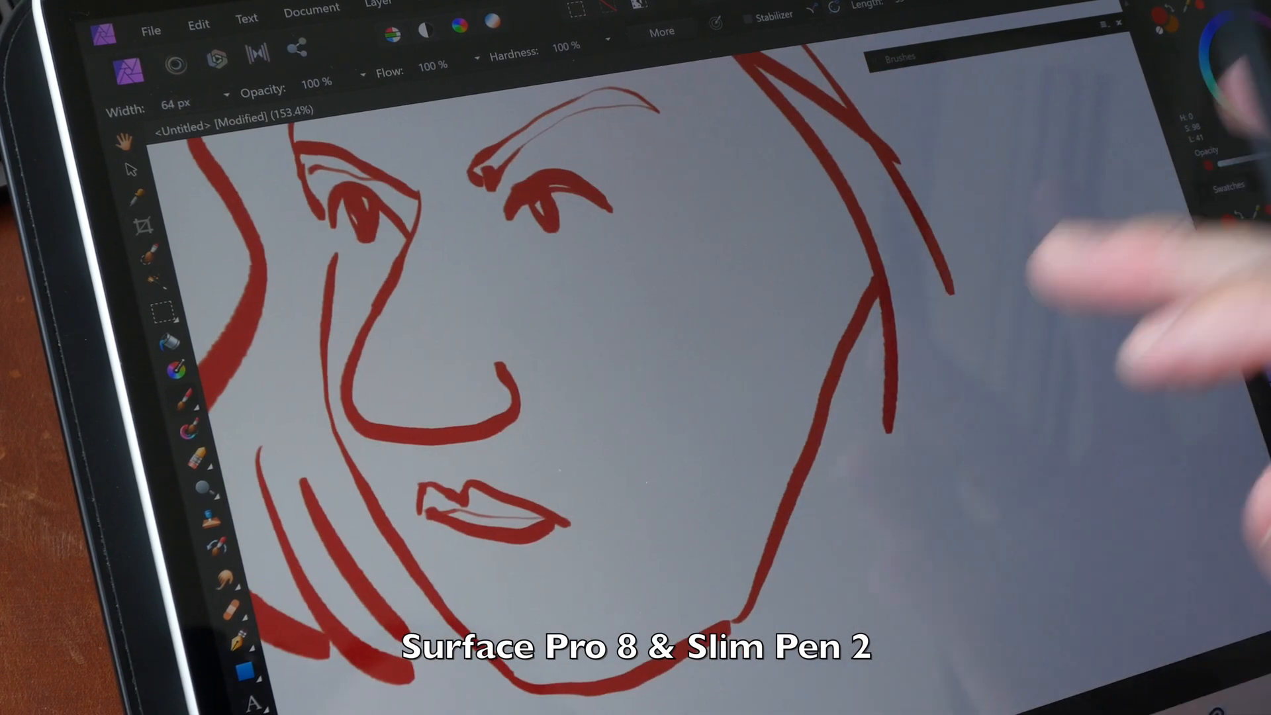
Step: Draw three long red hair strands flowing down the right side of the face
drag(989, 81, 1103, 397)
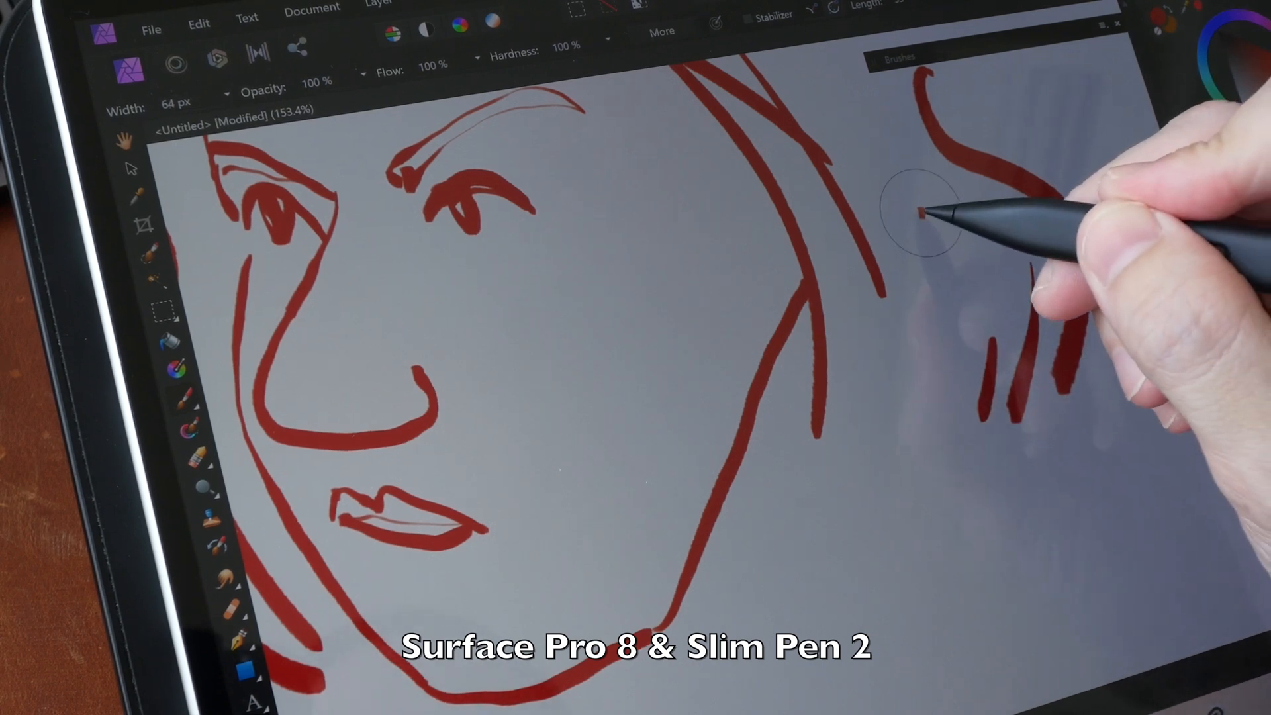
drag(940, 218, 956, 438)
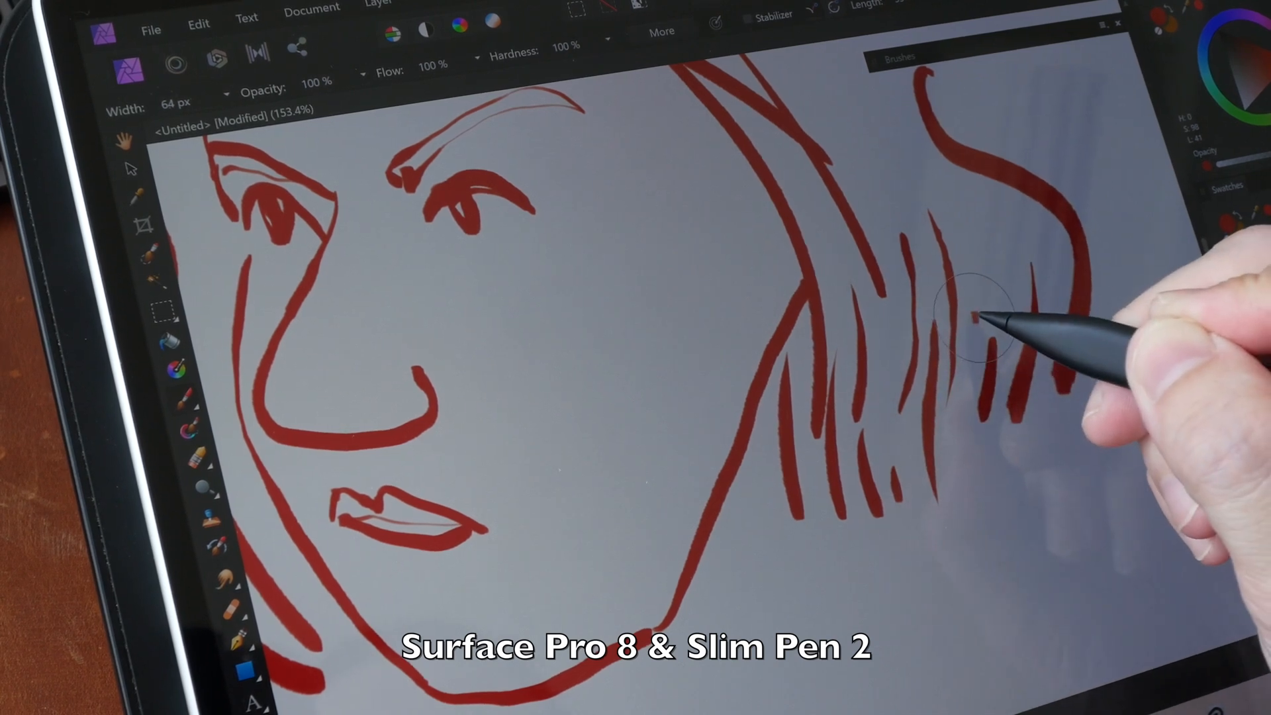
drag(973, 324, 956, 454)
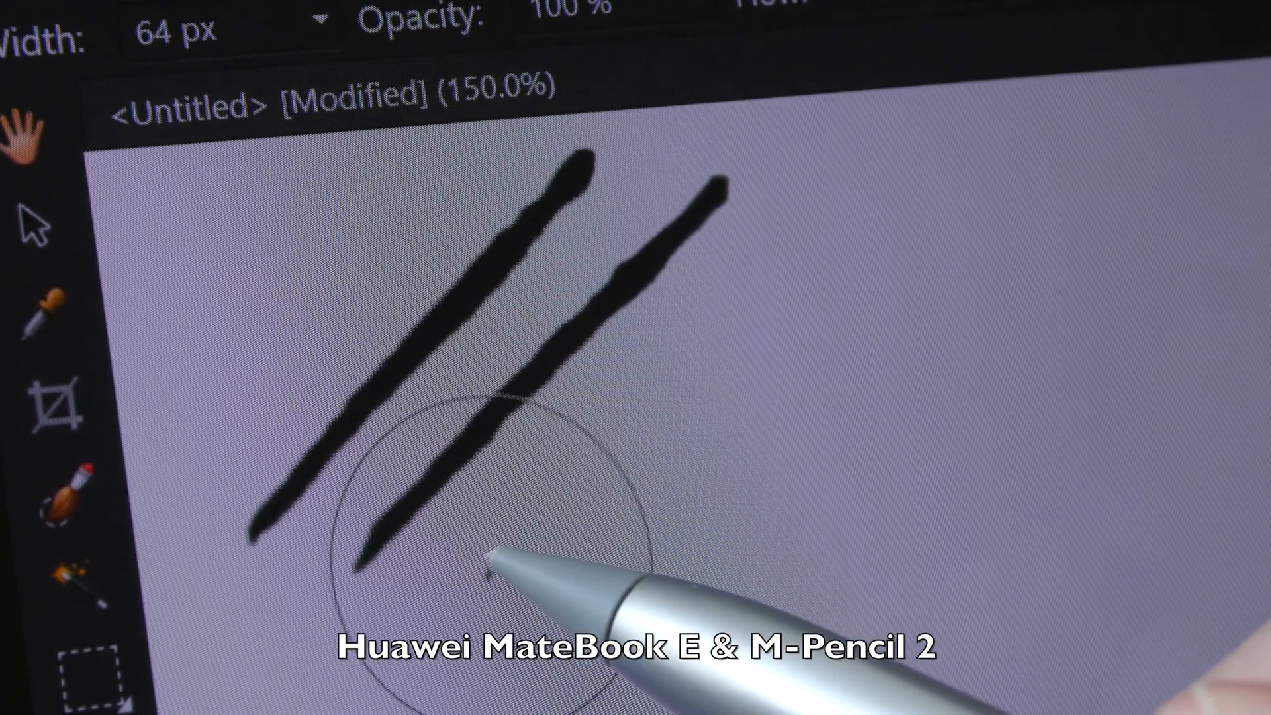
Step: Draw a second thick black diagonal test stroke on the new grey canvas
drag(486, 568, 664, 357)
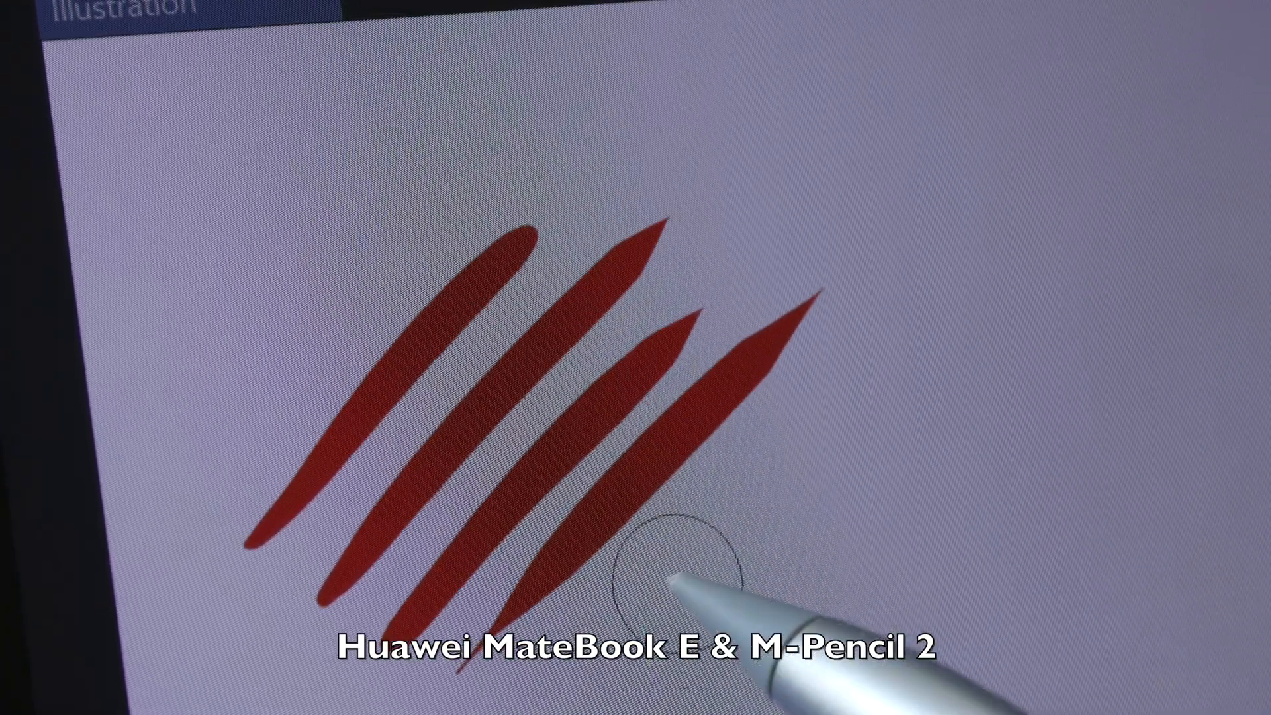
Step: Add two more tapered red diagonal strokes across the canvas
drag(673, 568, 1038, 283)
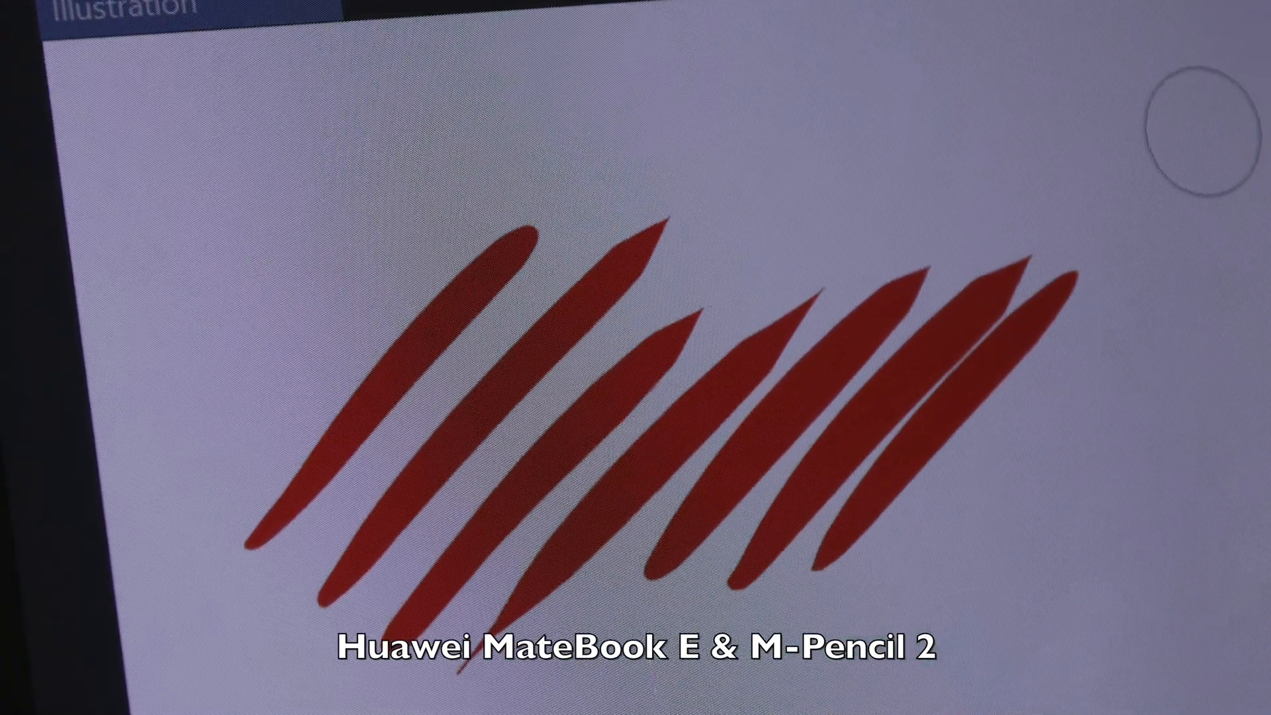
drag(527, 183, 507, 251)
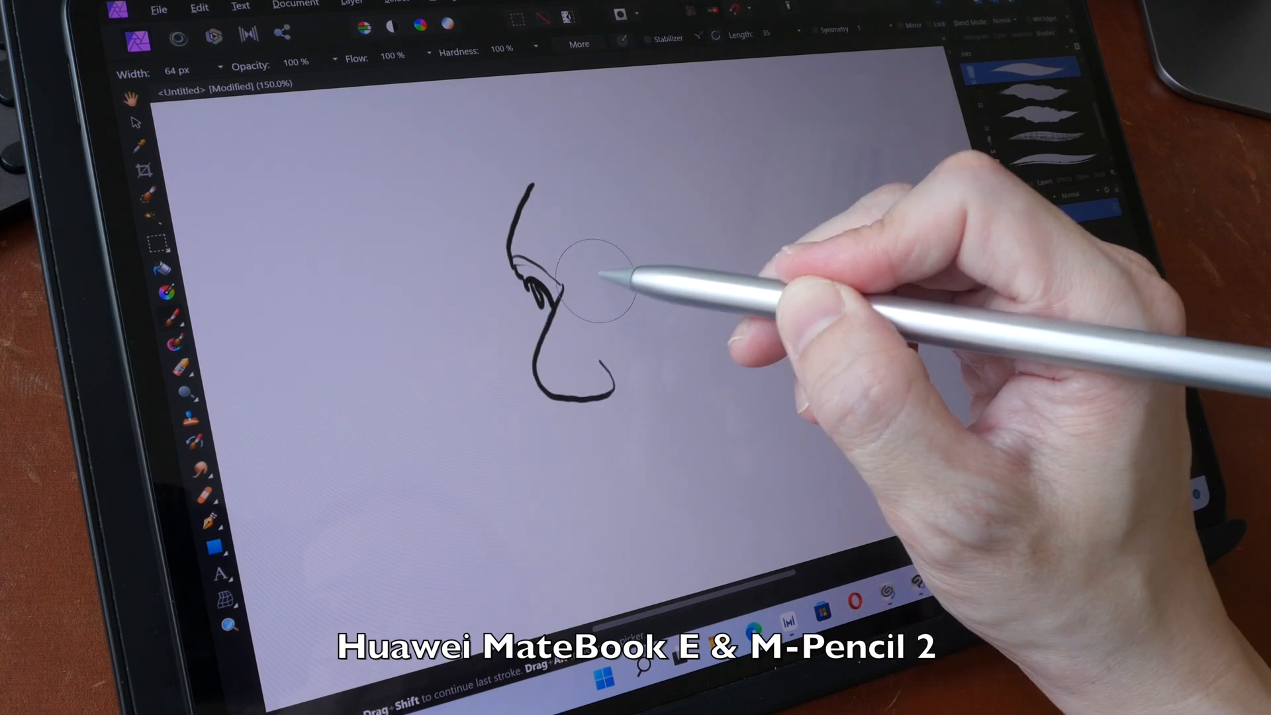
Step: Draw the eyebrow, the eye beneath it and extend the nose line in black
drag(592, 275, 688, 255)
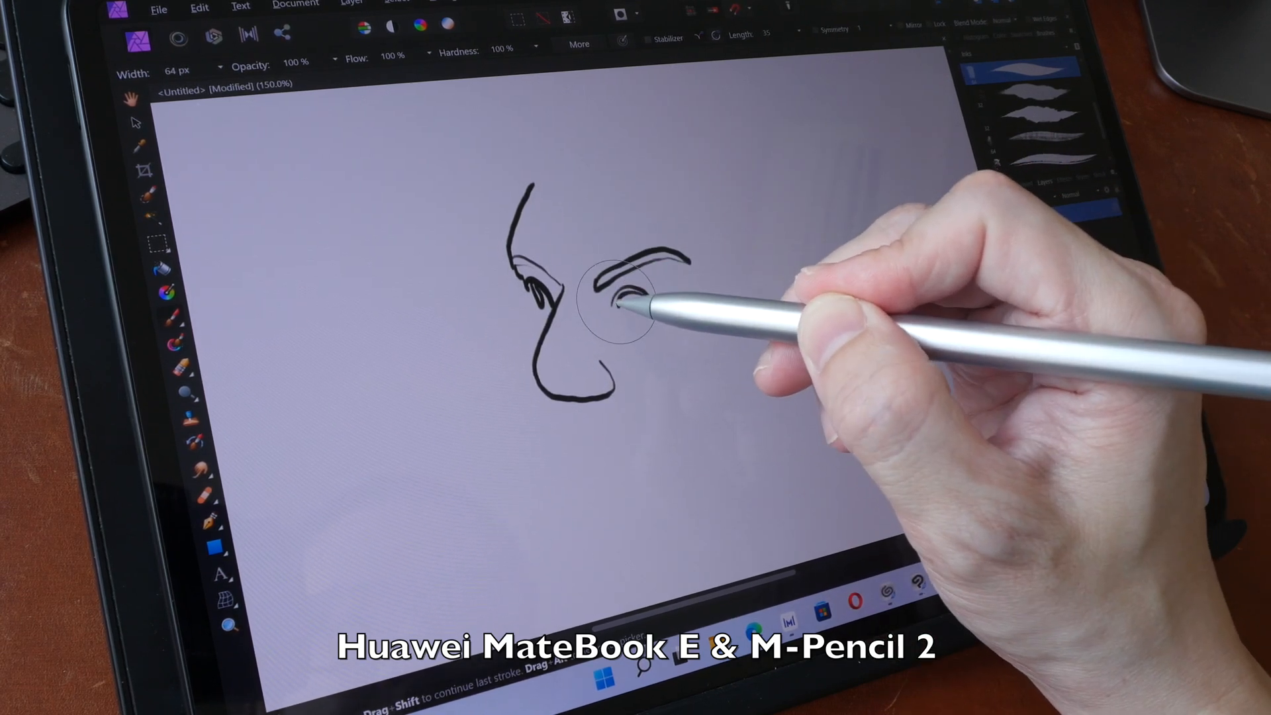
drag(633, 301, 535, 276)
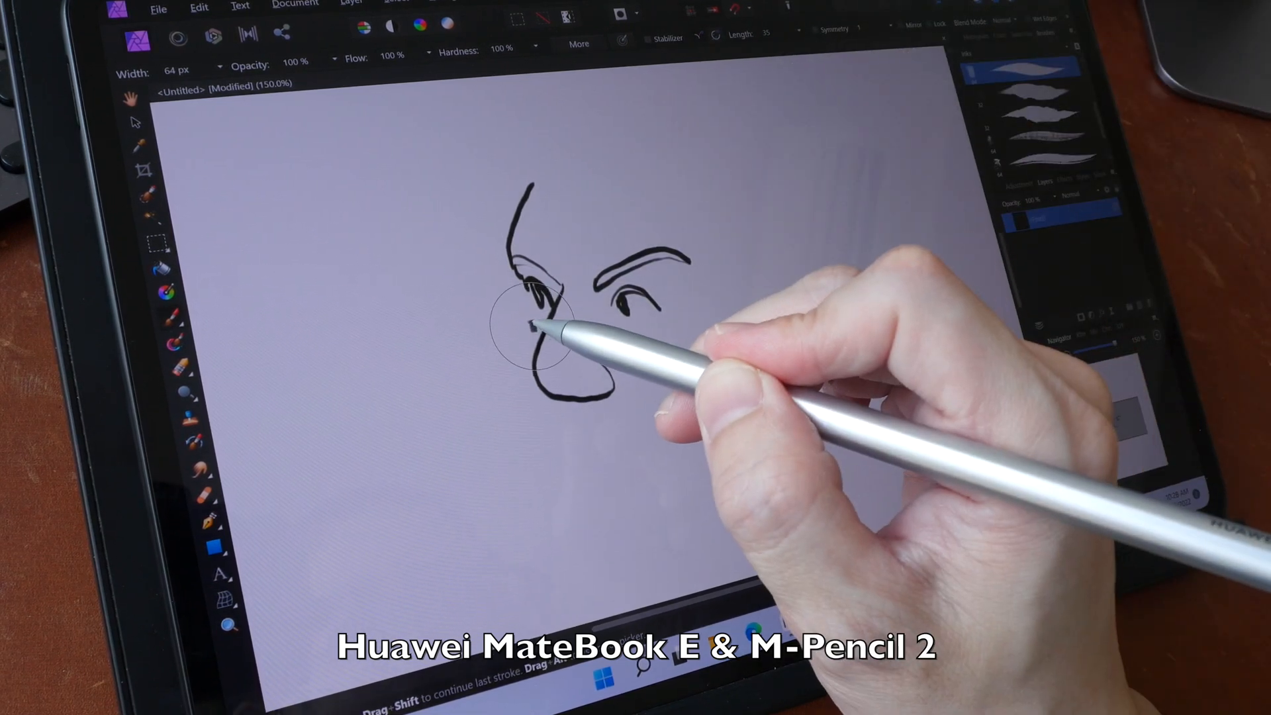
drag(535, 340, 559, 470)
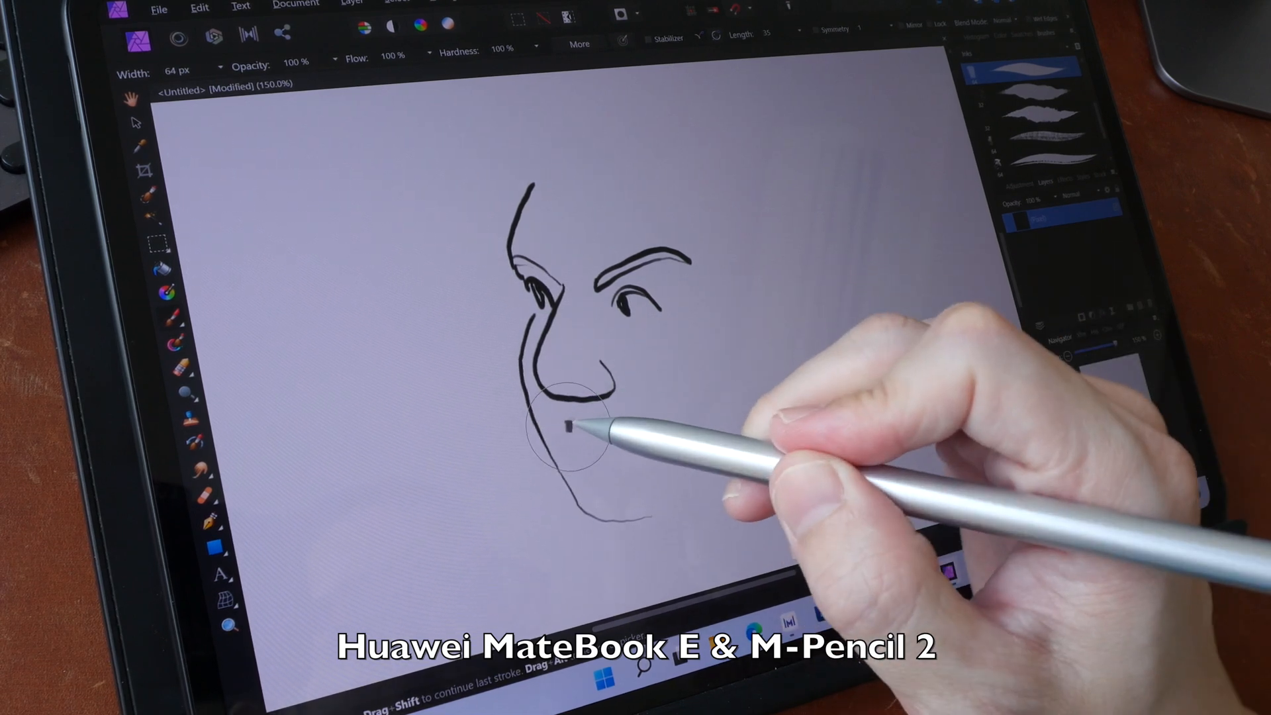
Step: Add the cheek line and mouth detail below the nose
drag(550, 409, 641, 454)
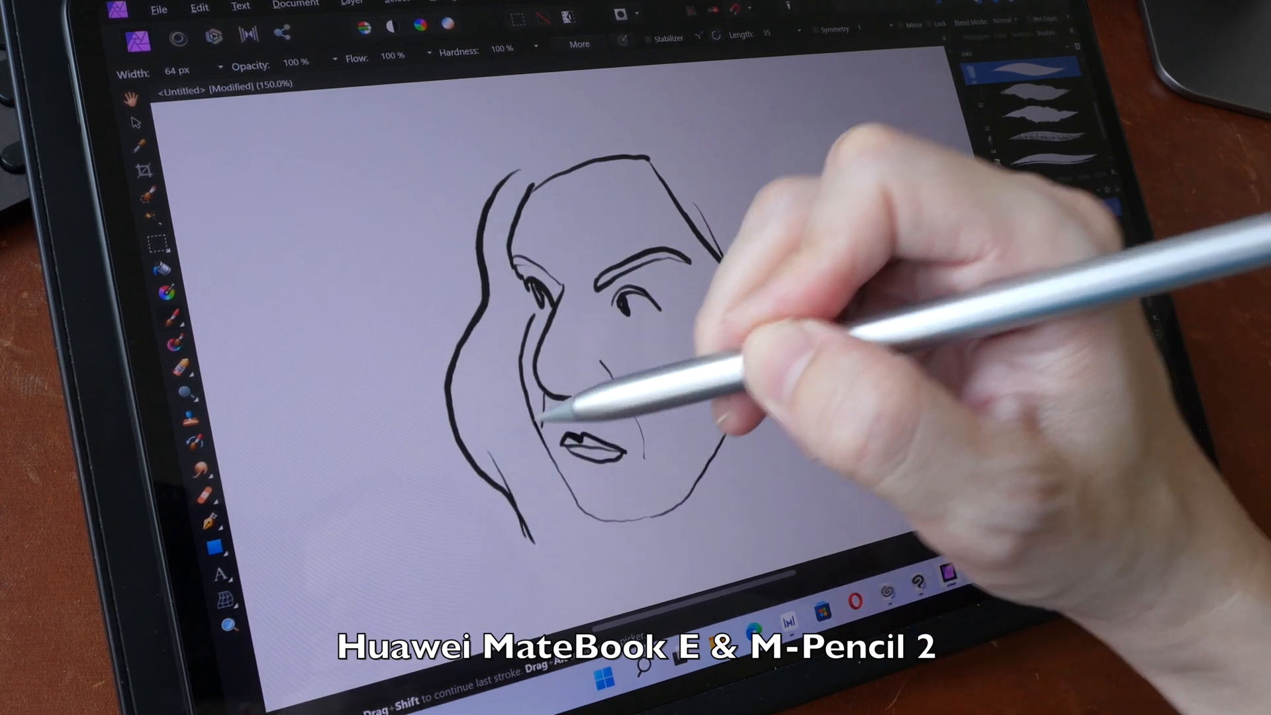
drag(551, 405, 624, 275)
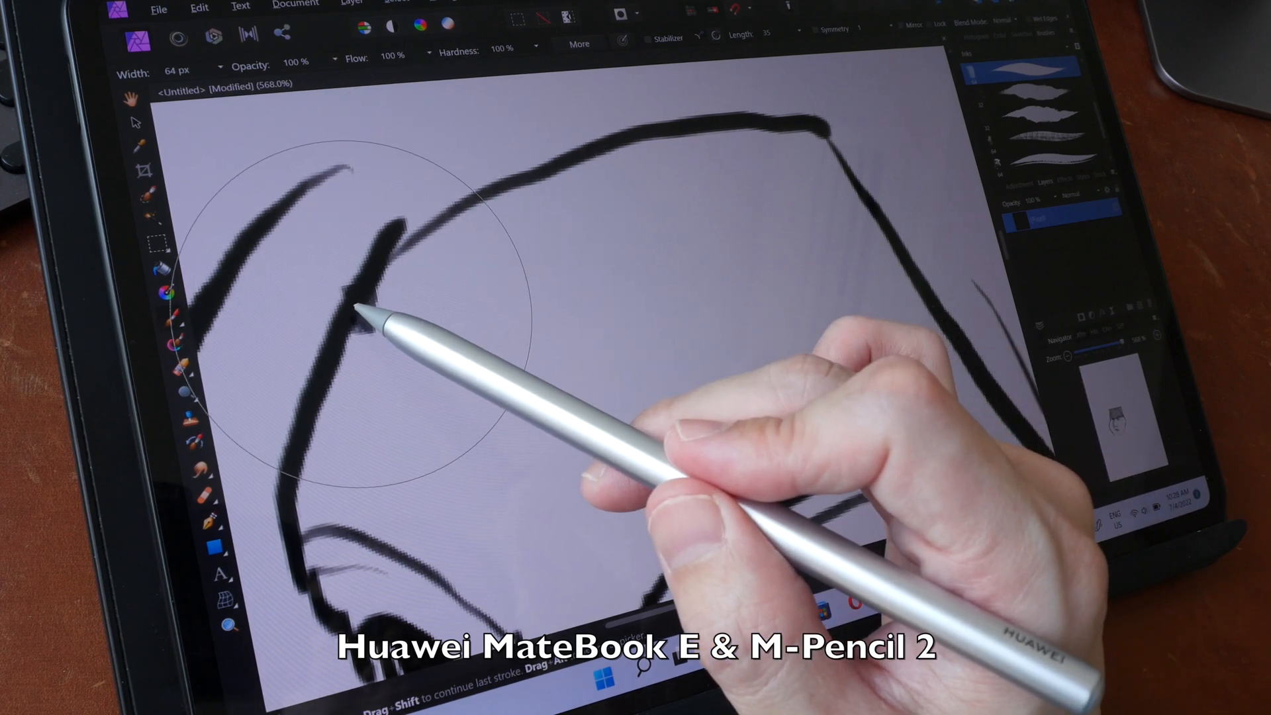
Step: Strengthen the head outline and add small marks beneath the second eye
drag(348, 316, 397, 251)
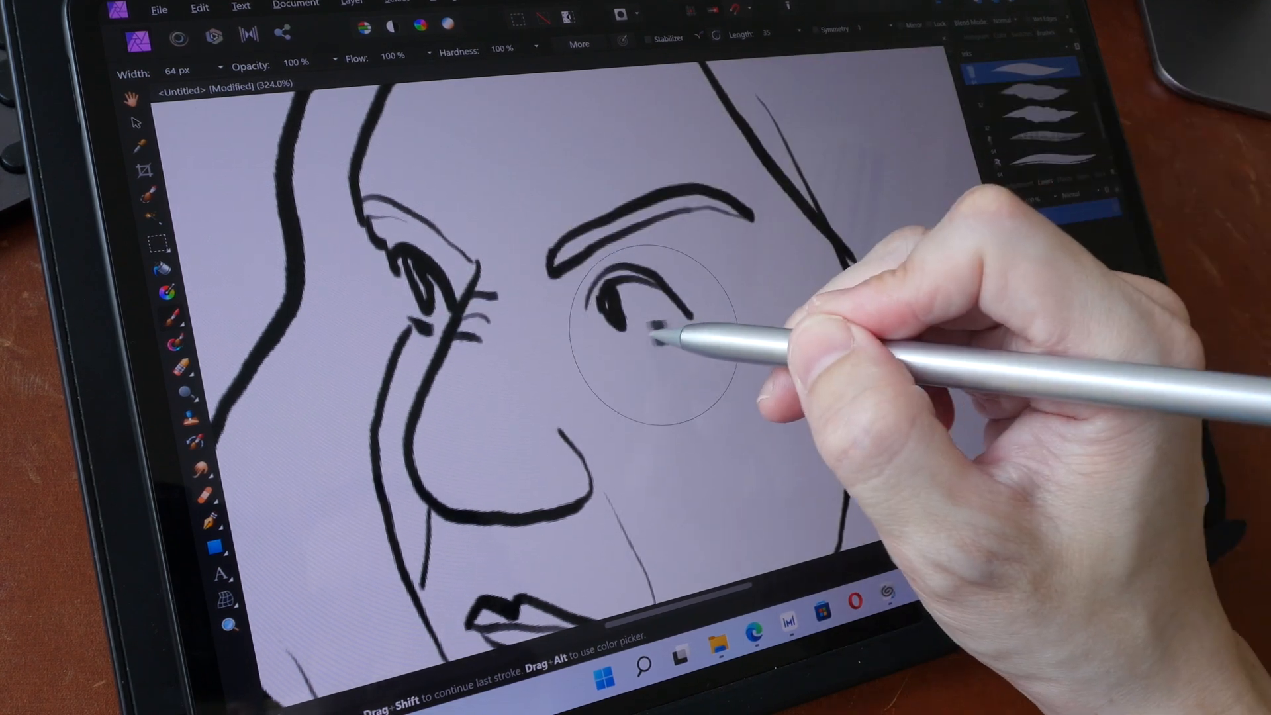
drag(641, 340, 633, 366)
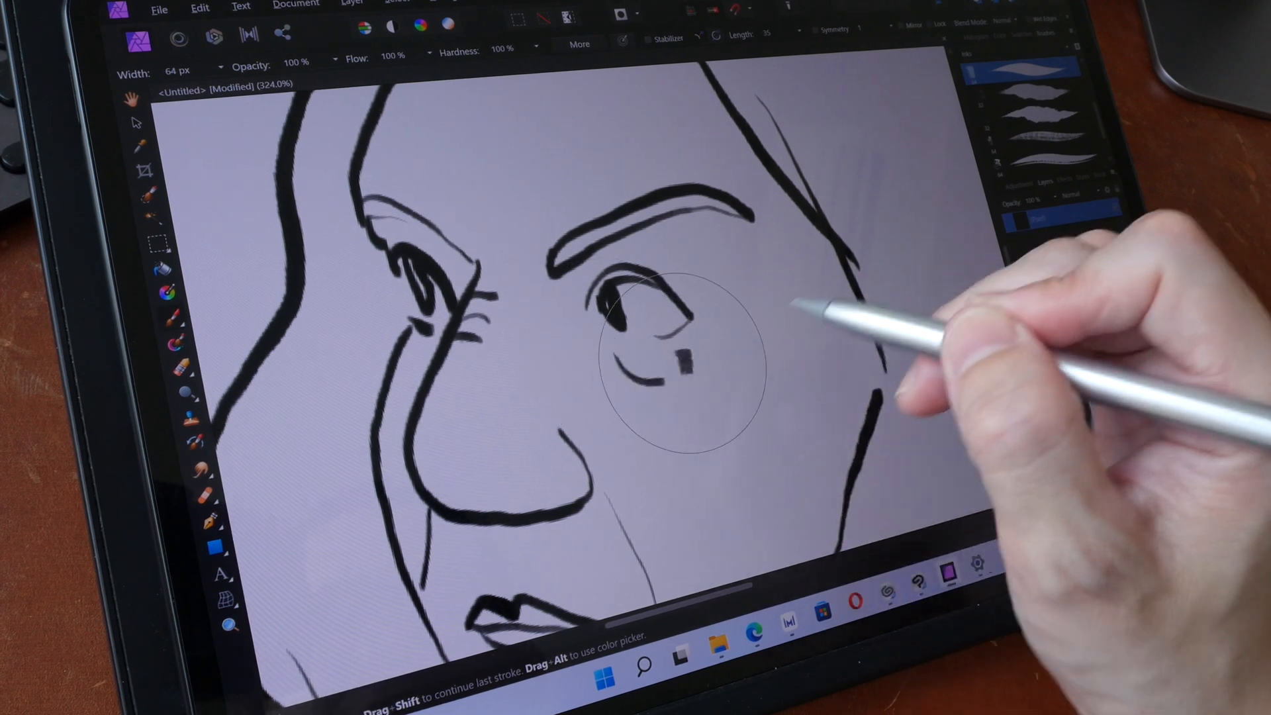
drag(688, 348, 657, 316)
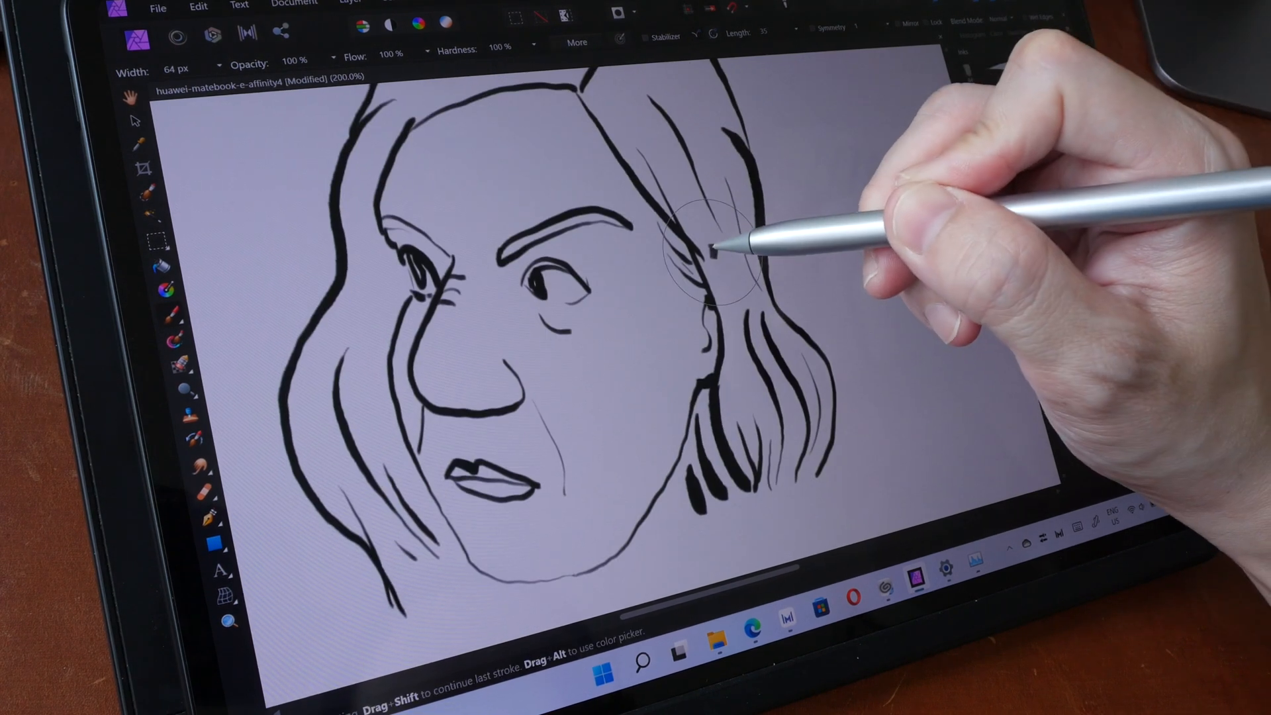
Step: Draw a hair strand down the right side of the black face sketch
drag(709, 243, 753, 365)
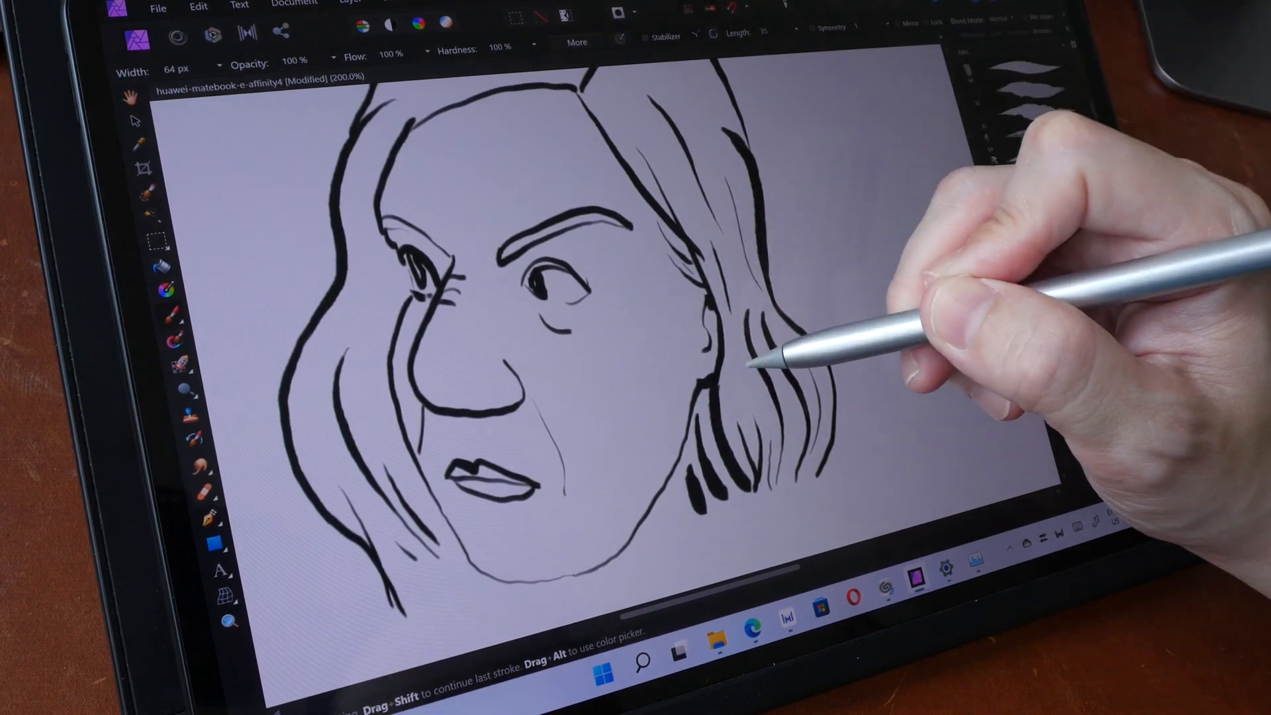